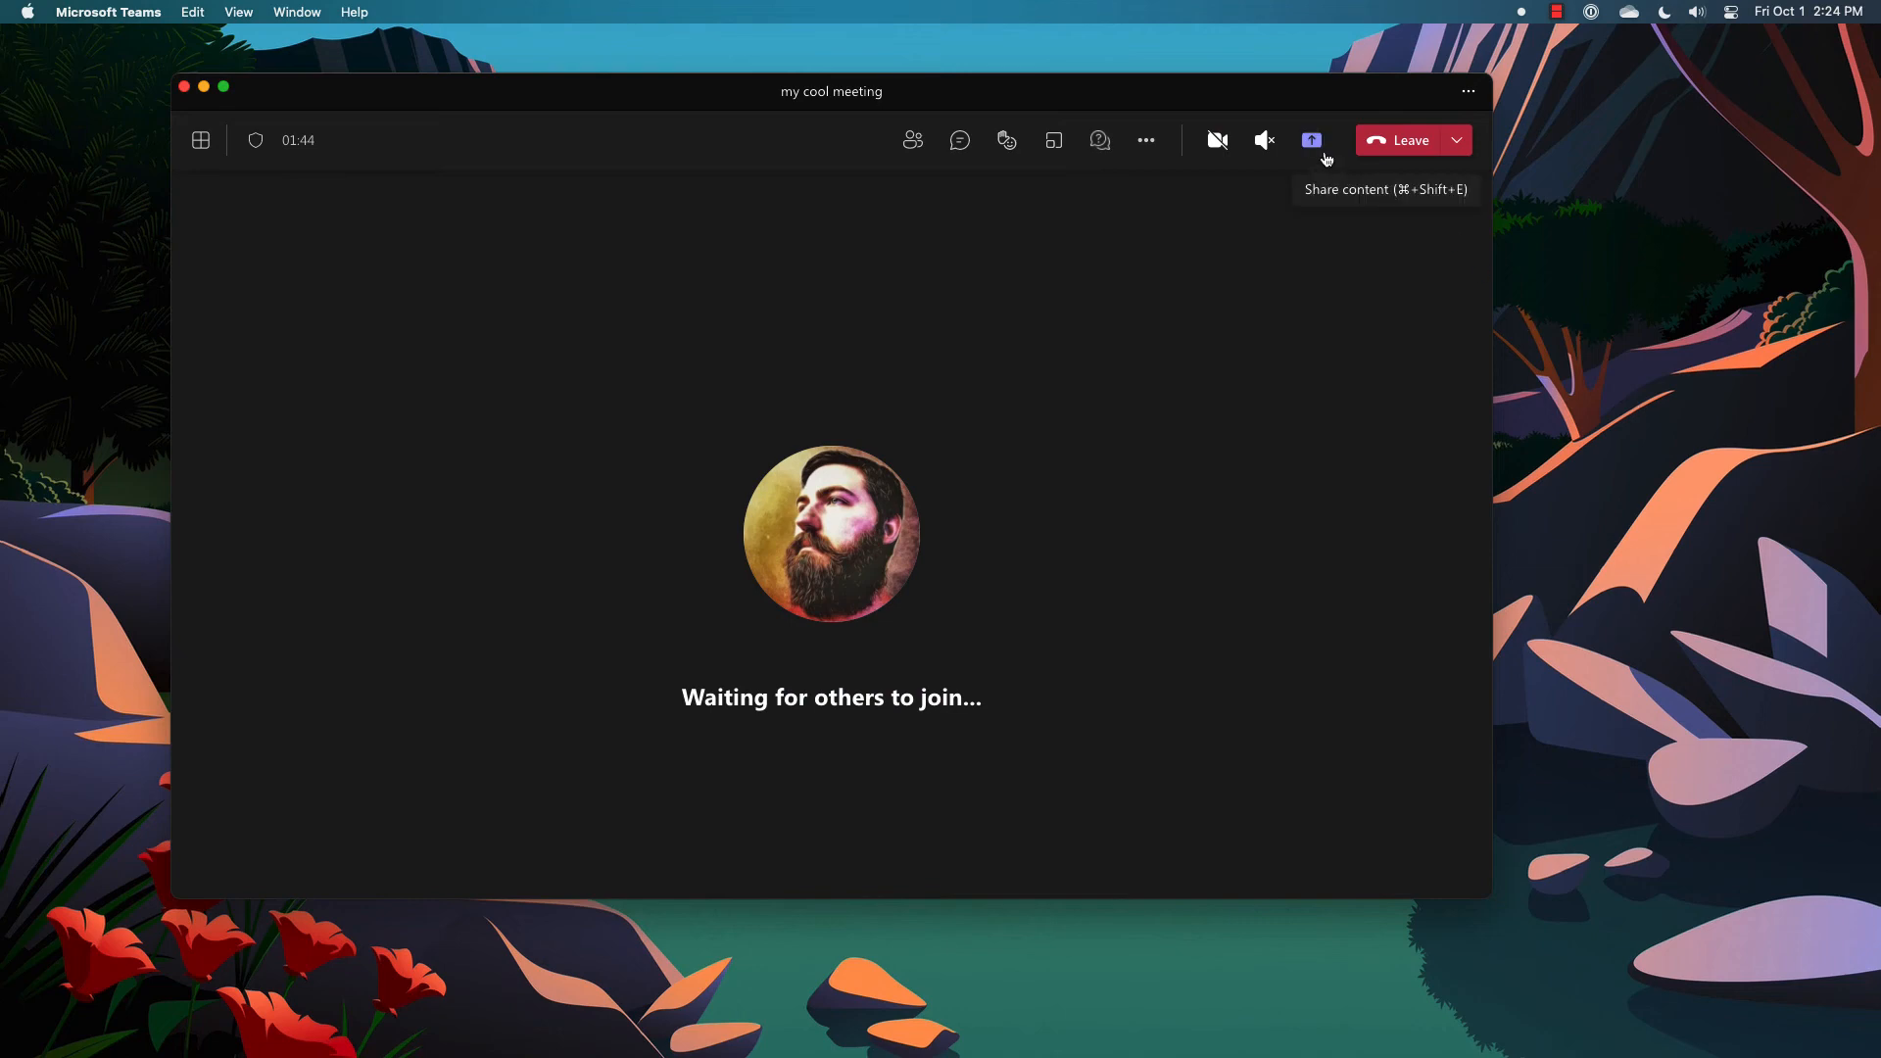
# From Share content, choose Content from camera to see whiteboard, document and video options.
pyautogui.click(1310, 140)
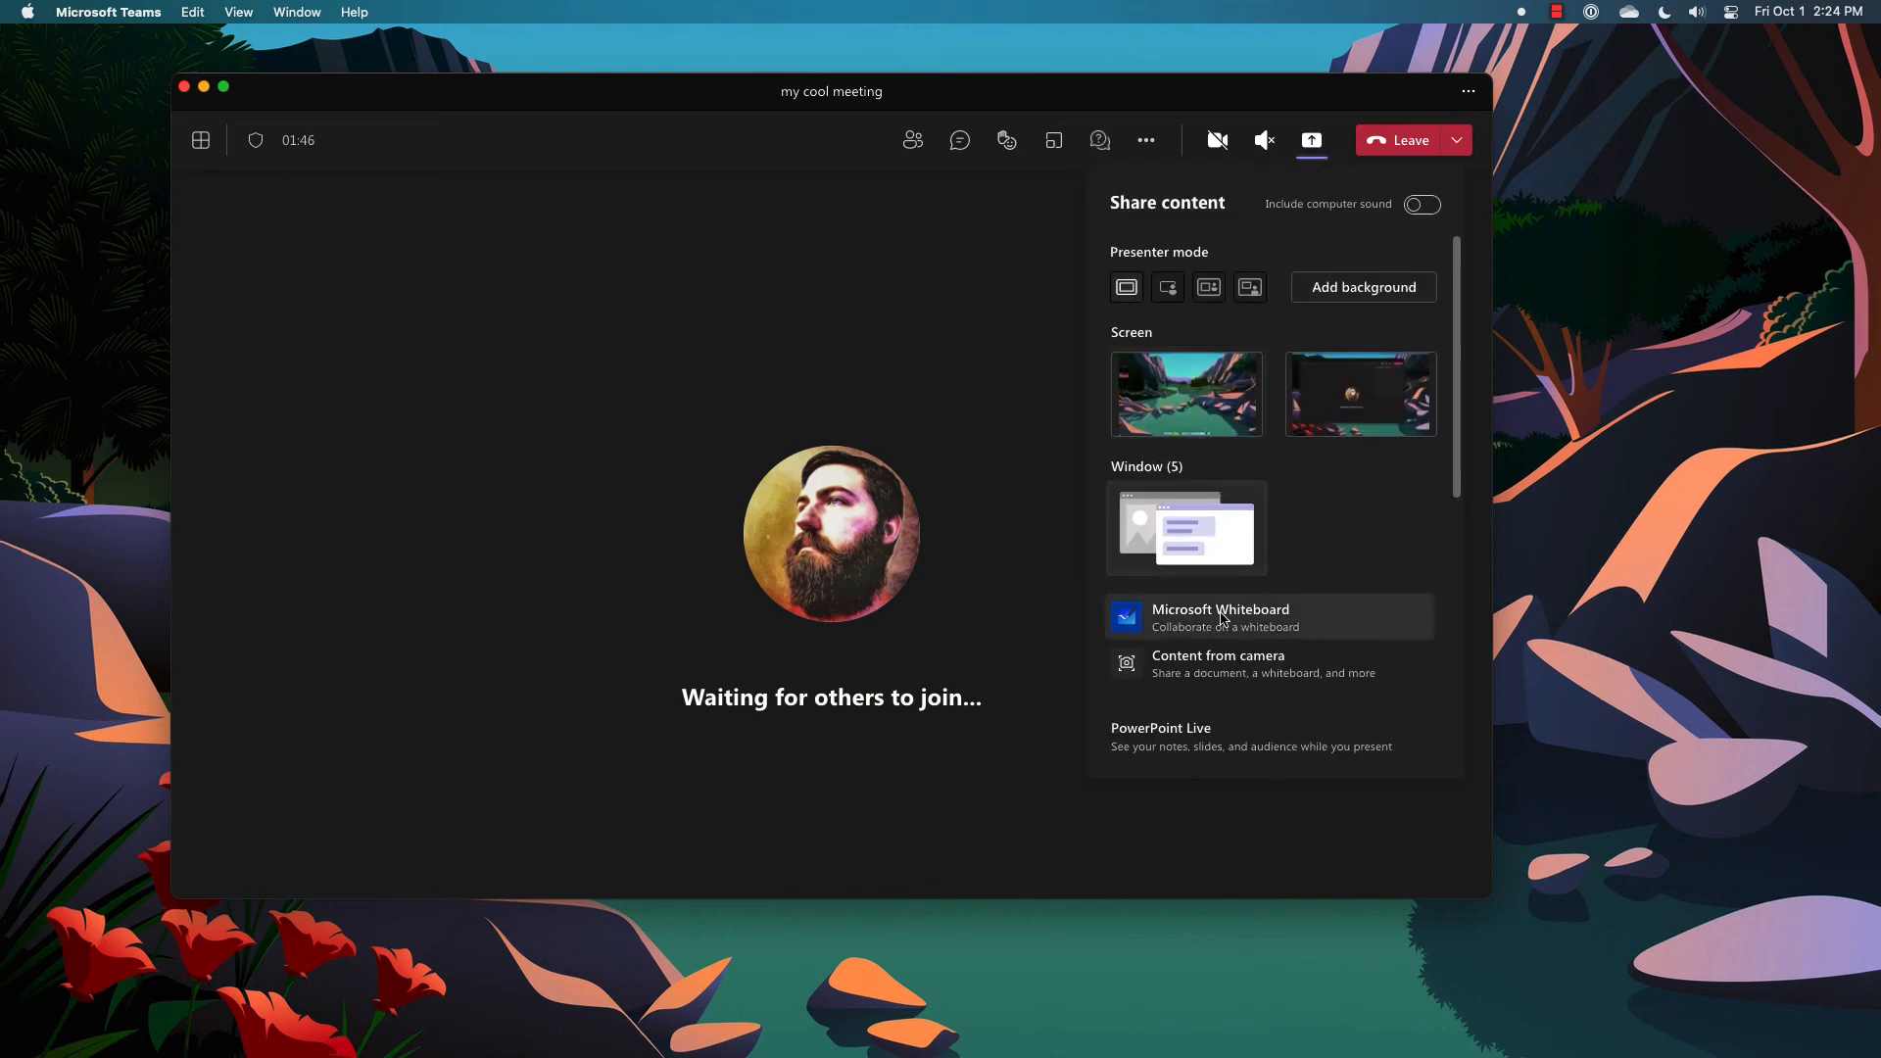
pyautogui.click(1217, 663)
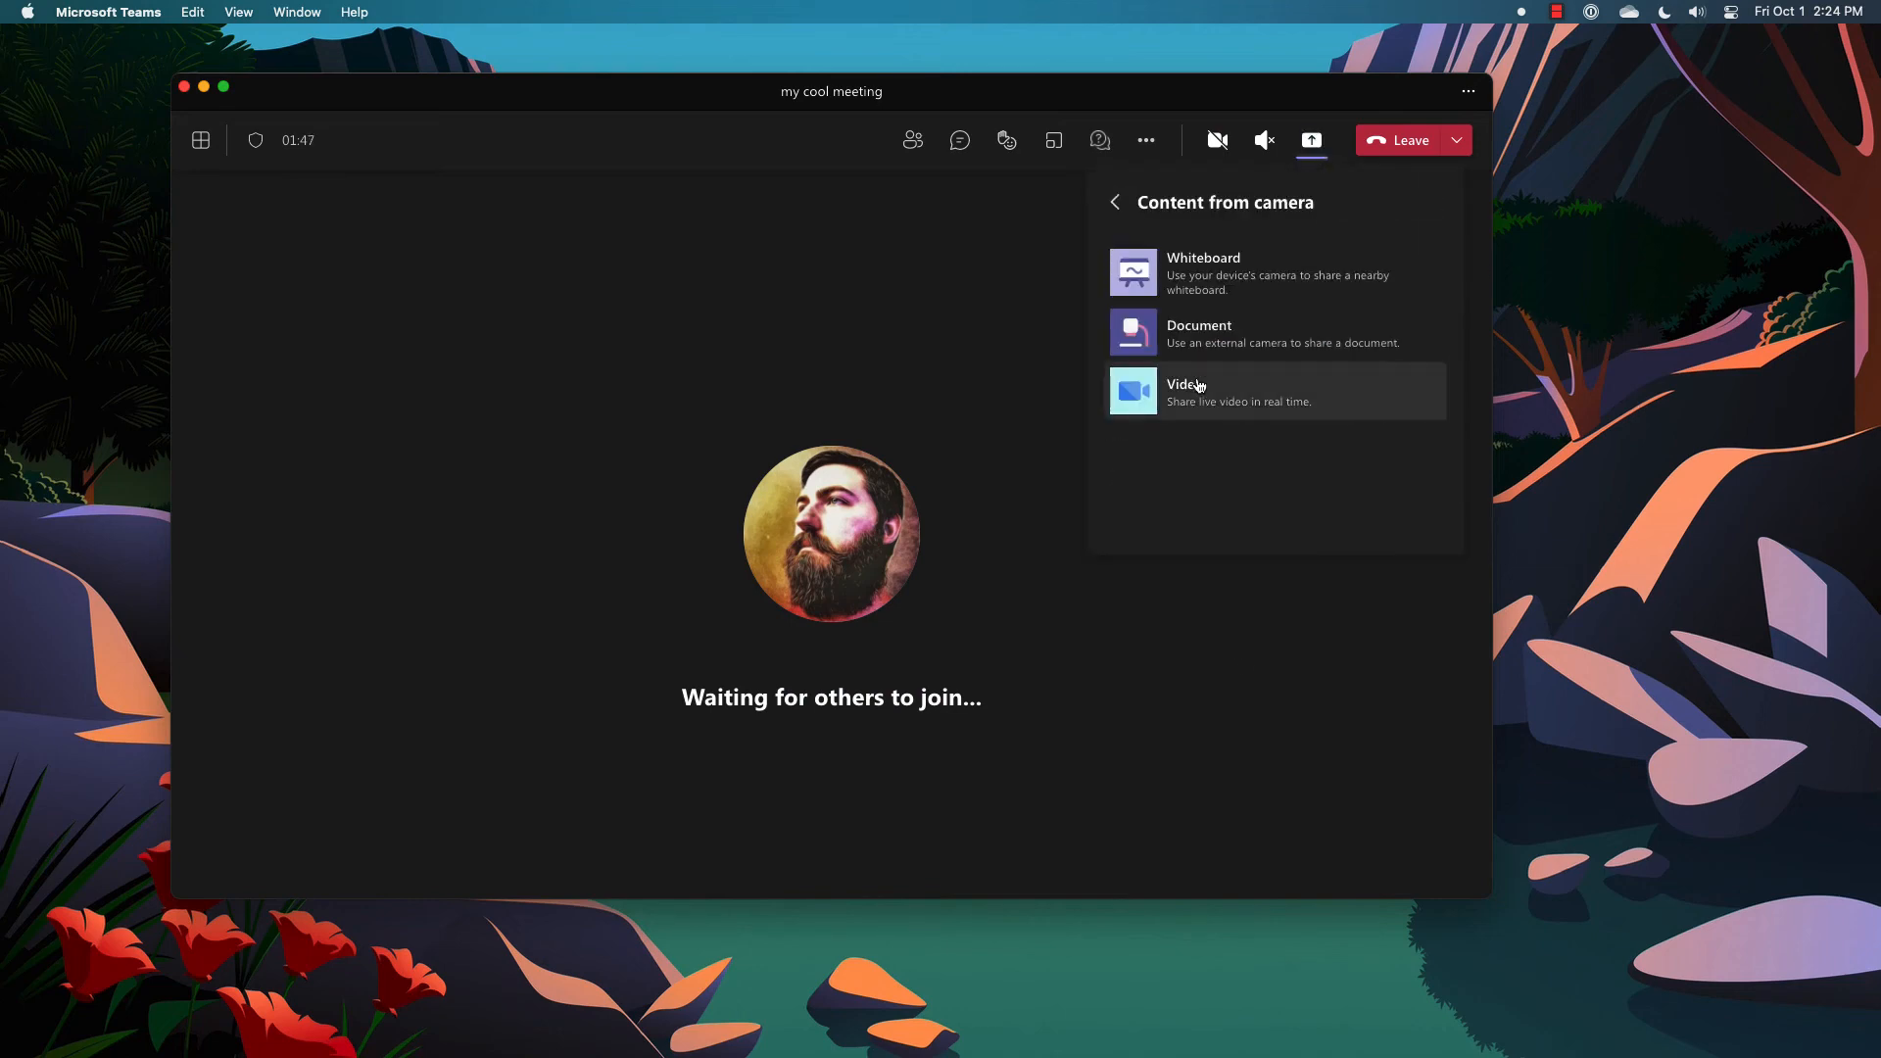
# Pick Whiteboard and share the webcam view of the physical whiteboard.
pyautogui.click(1203, 272)
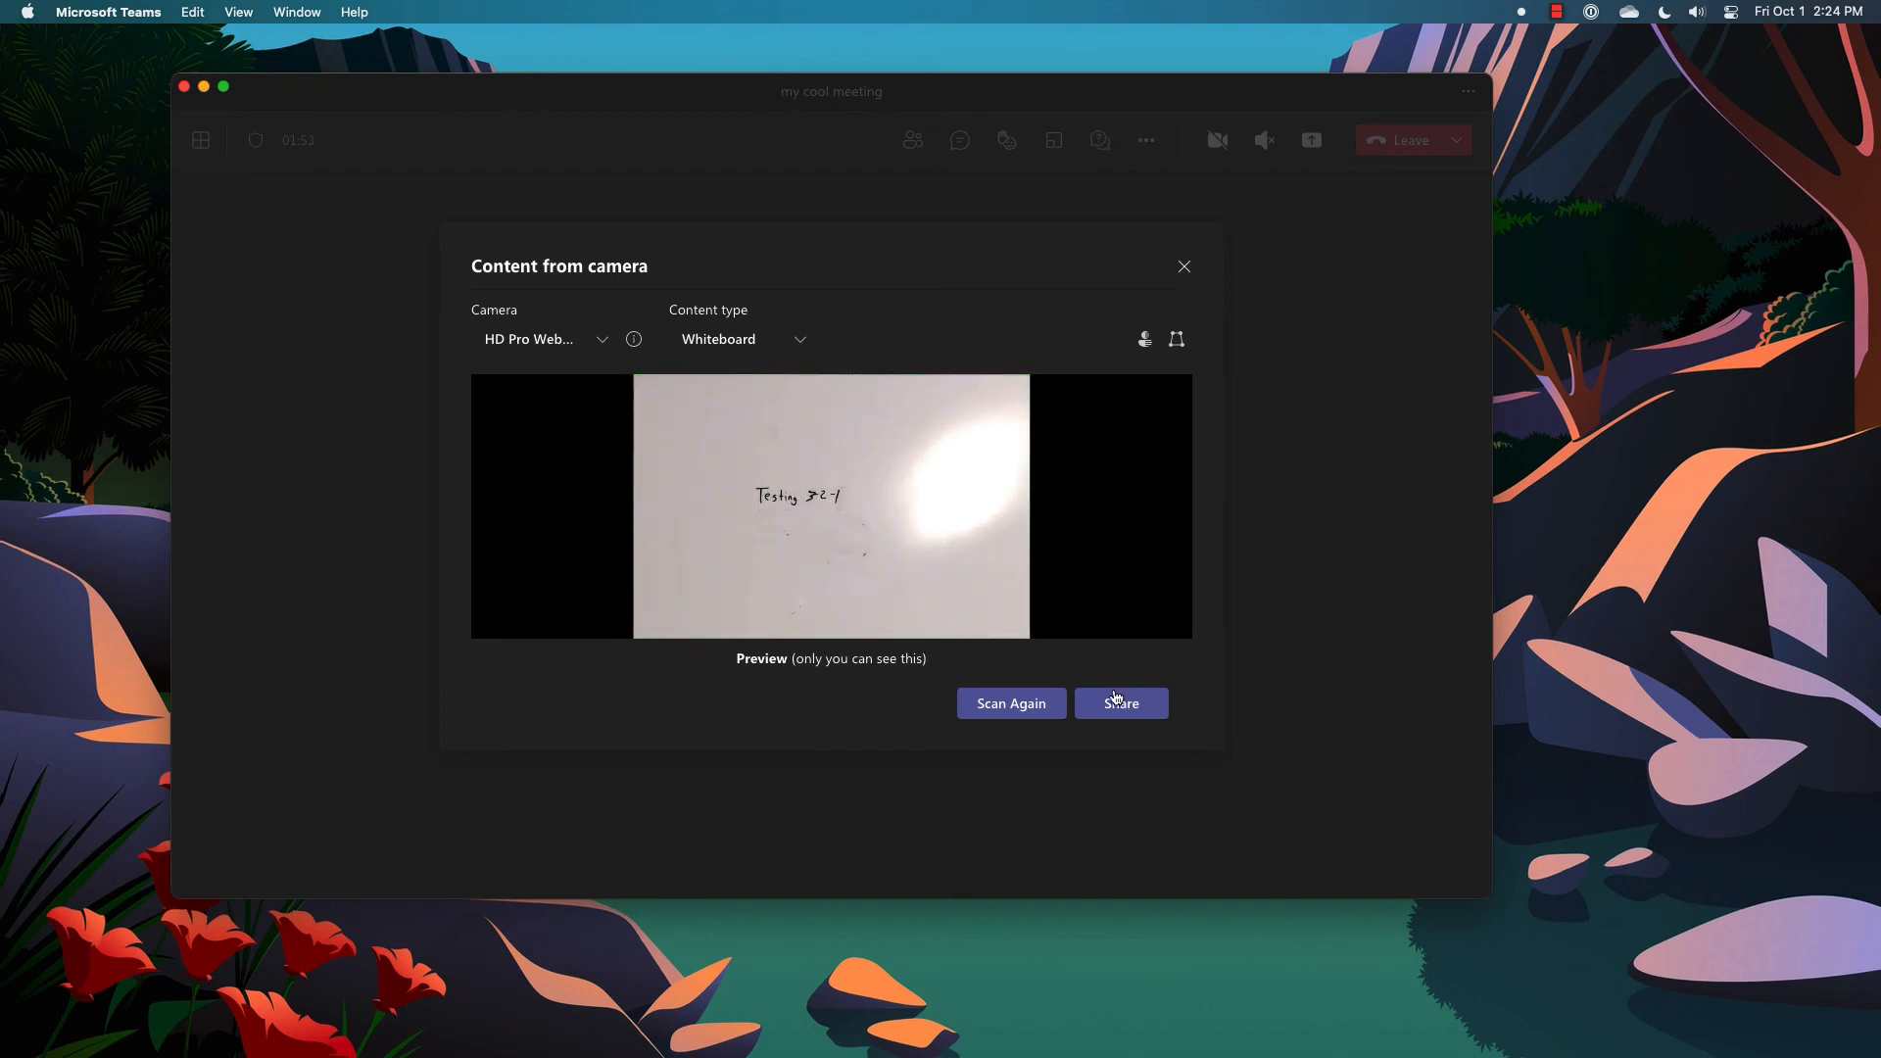
pyautogui.click(1119, 704)
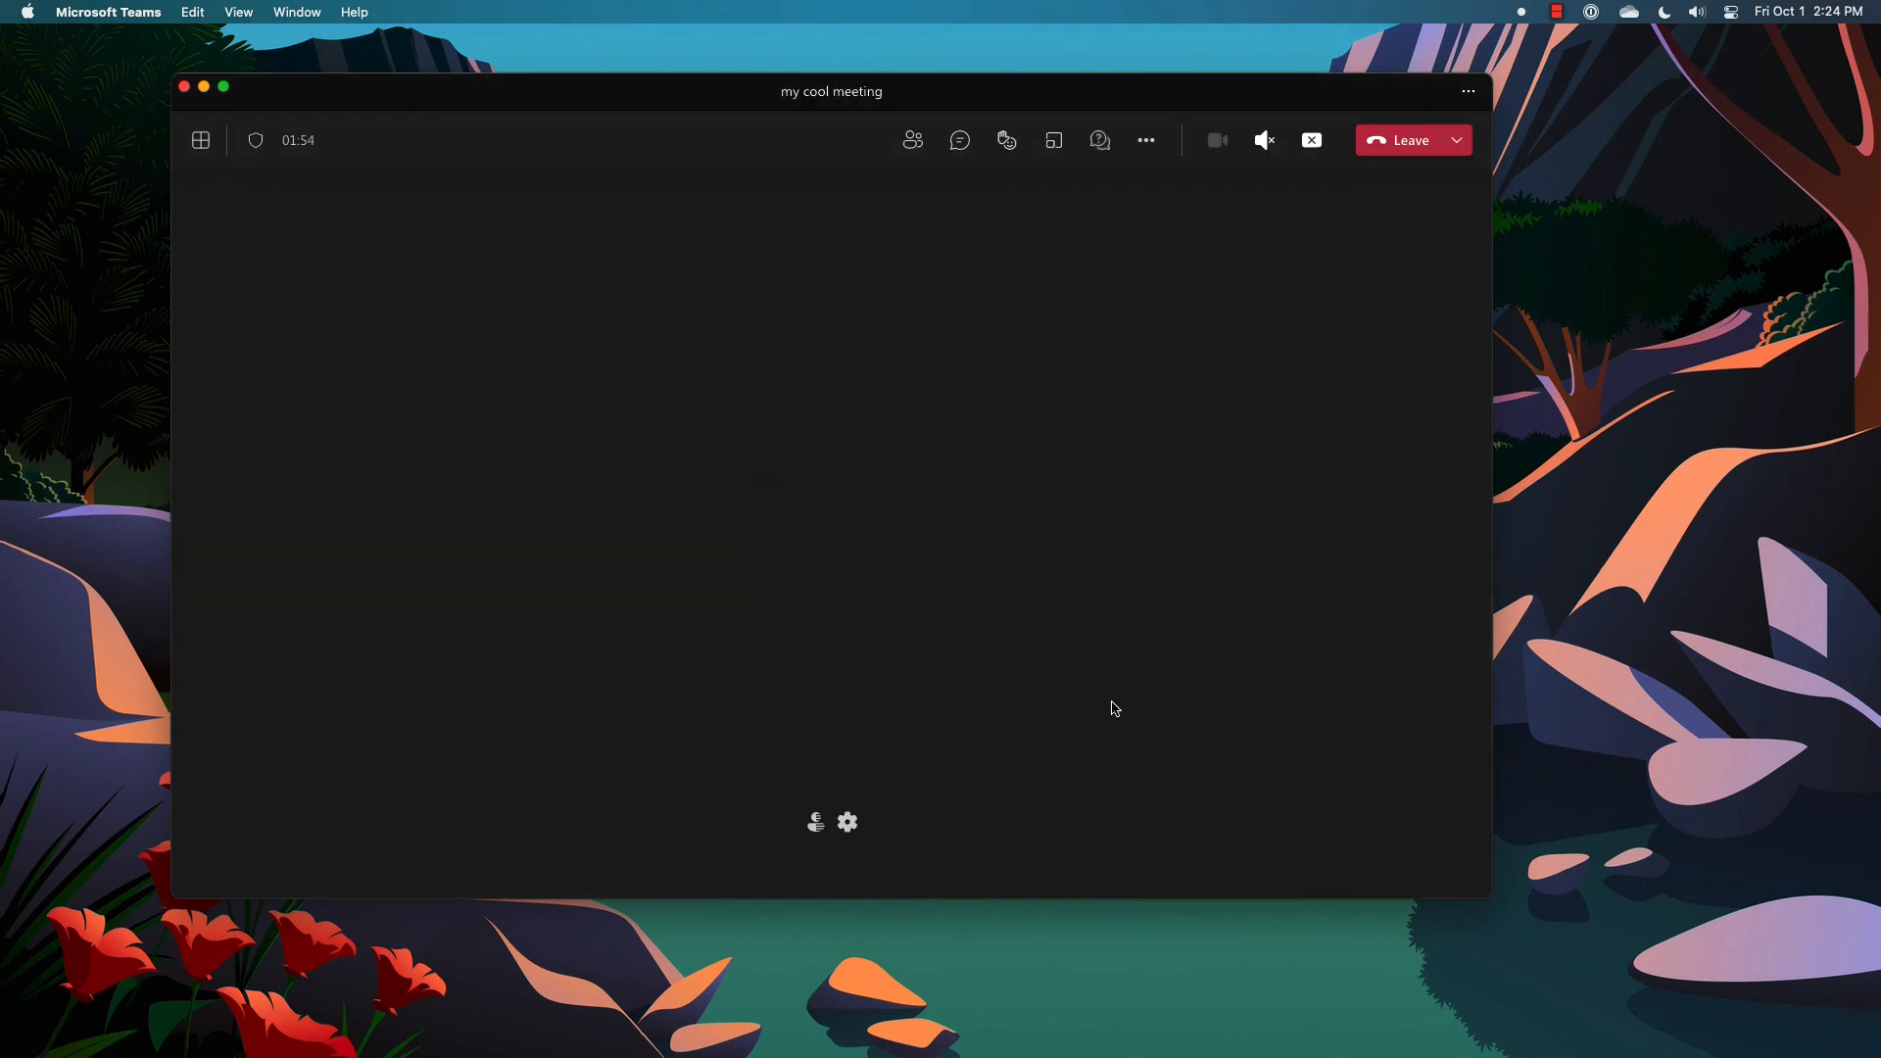